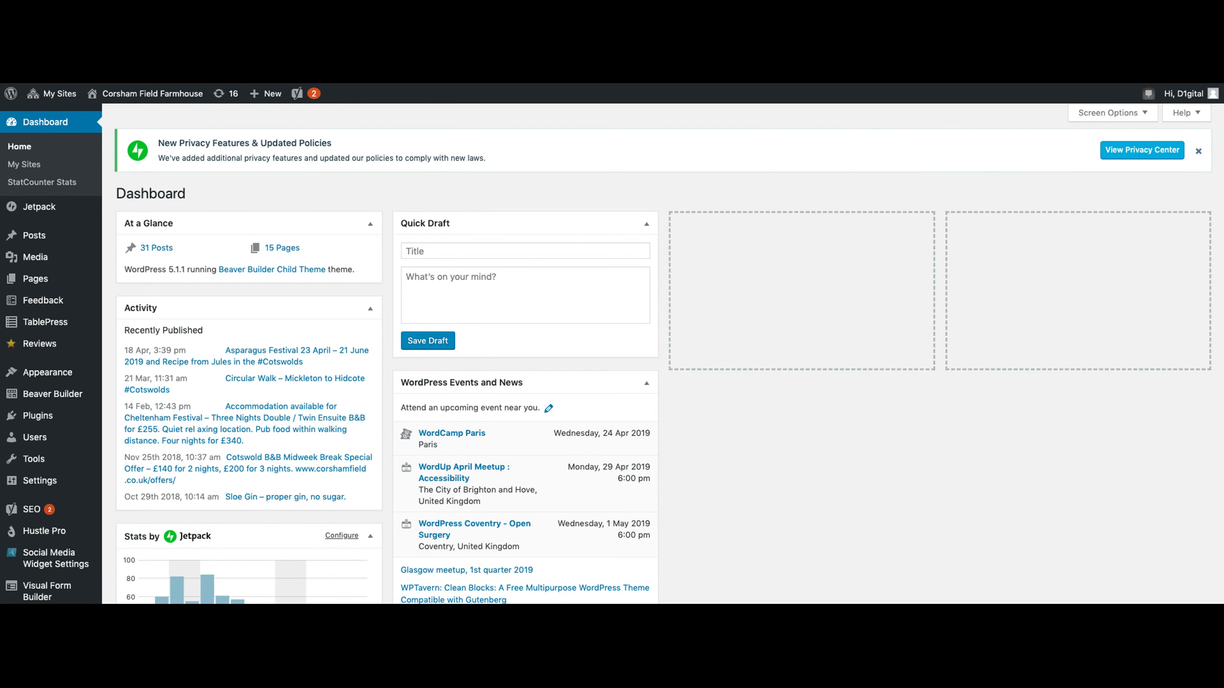
# - Open the '+ New' dropdown in the WordPress admin bar
pyautogui.click(269, 93)
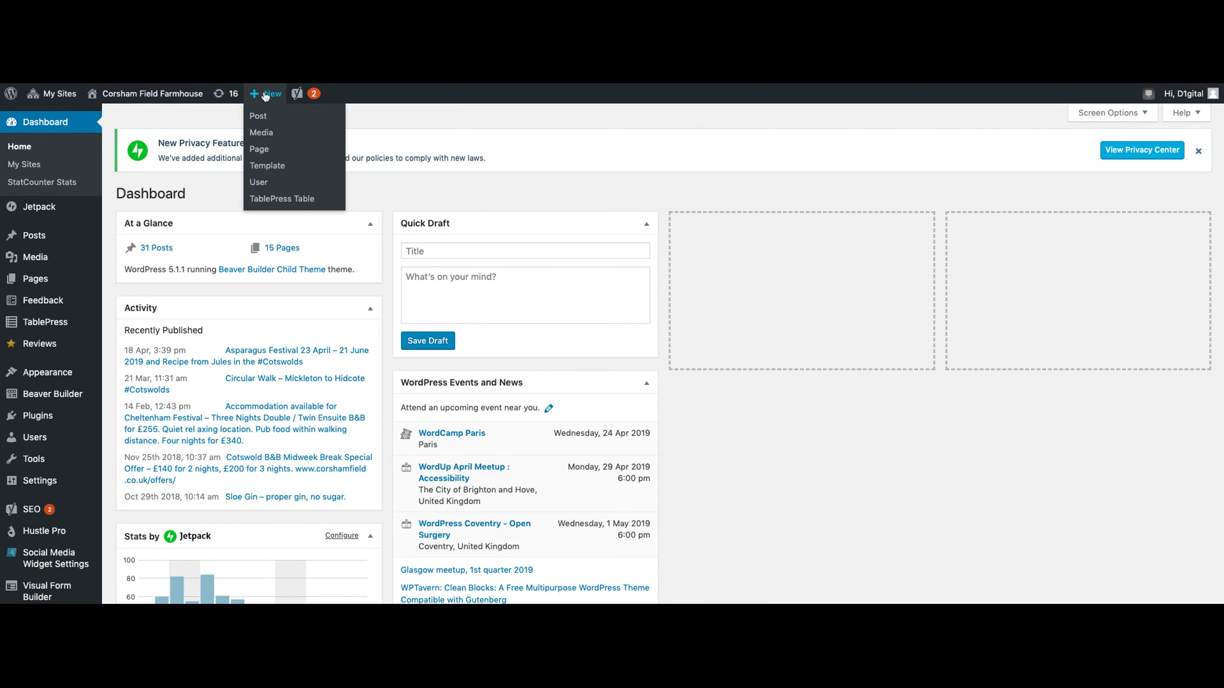
pyautogui.moveTo(266, 95)
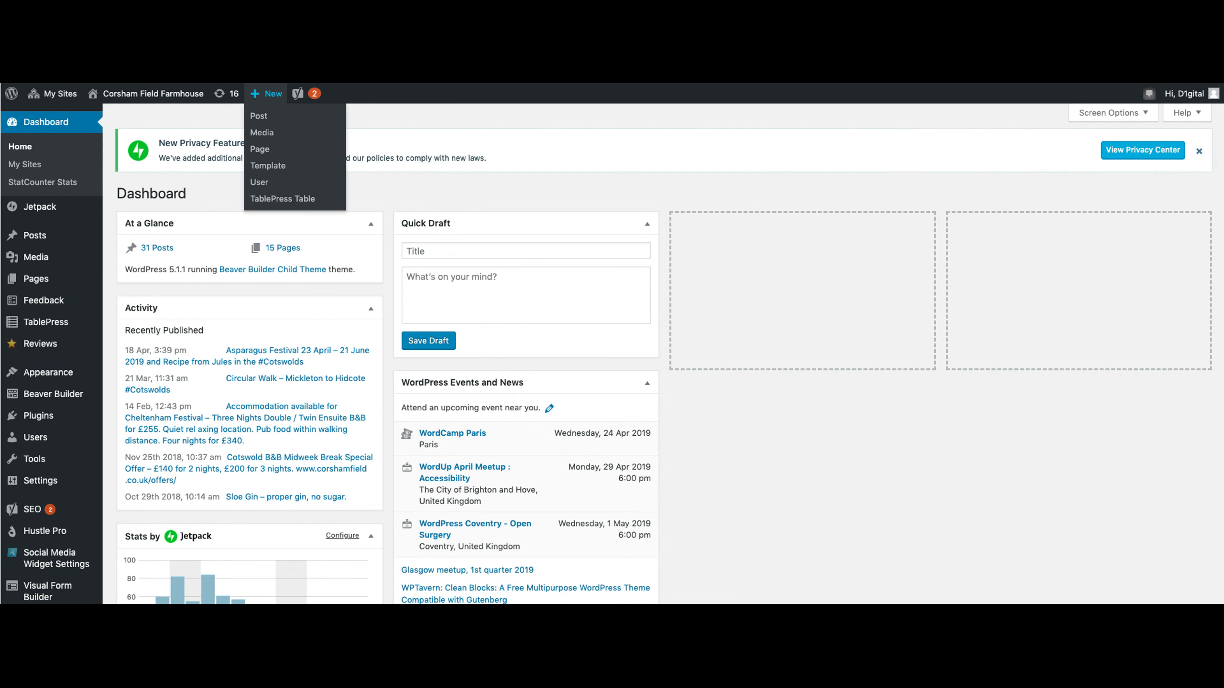
pyautogui.moveTo(261, 133)
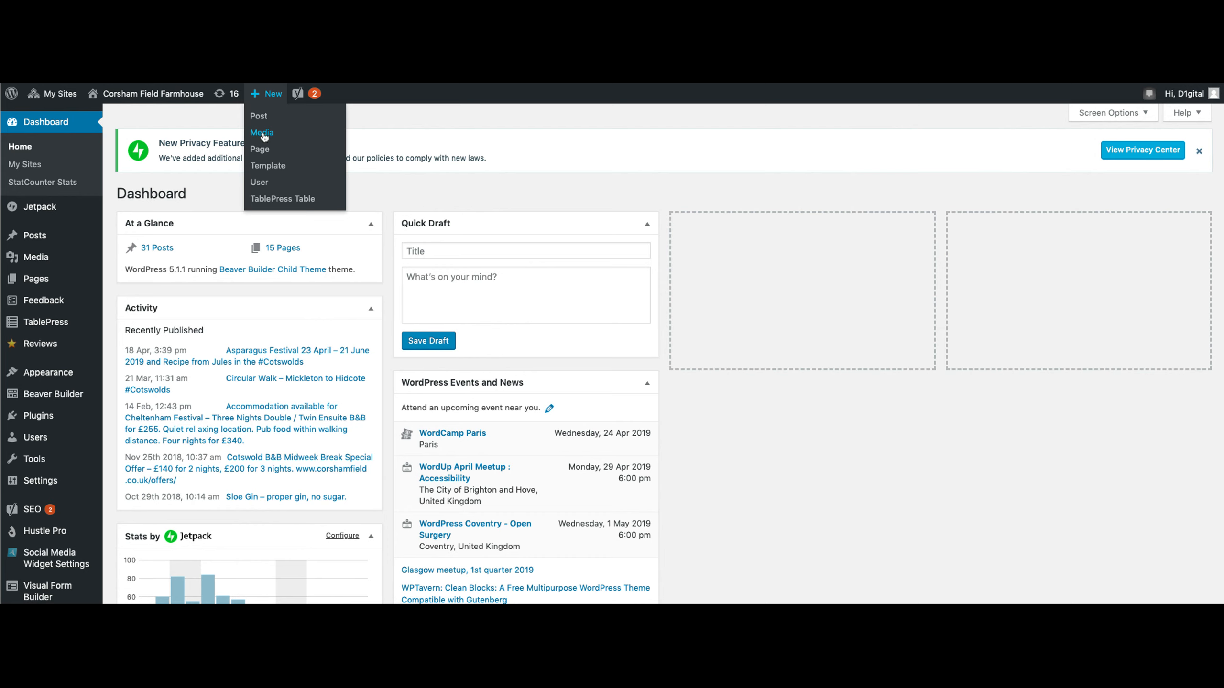
# - Upload the Corsham Field Farmhouse North Cotswold Tour PDF as new media
pyautogui.click(261, 132)
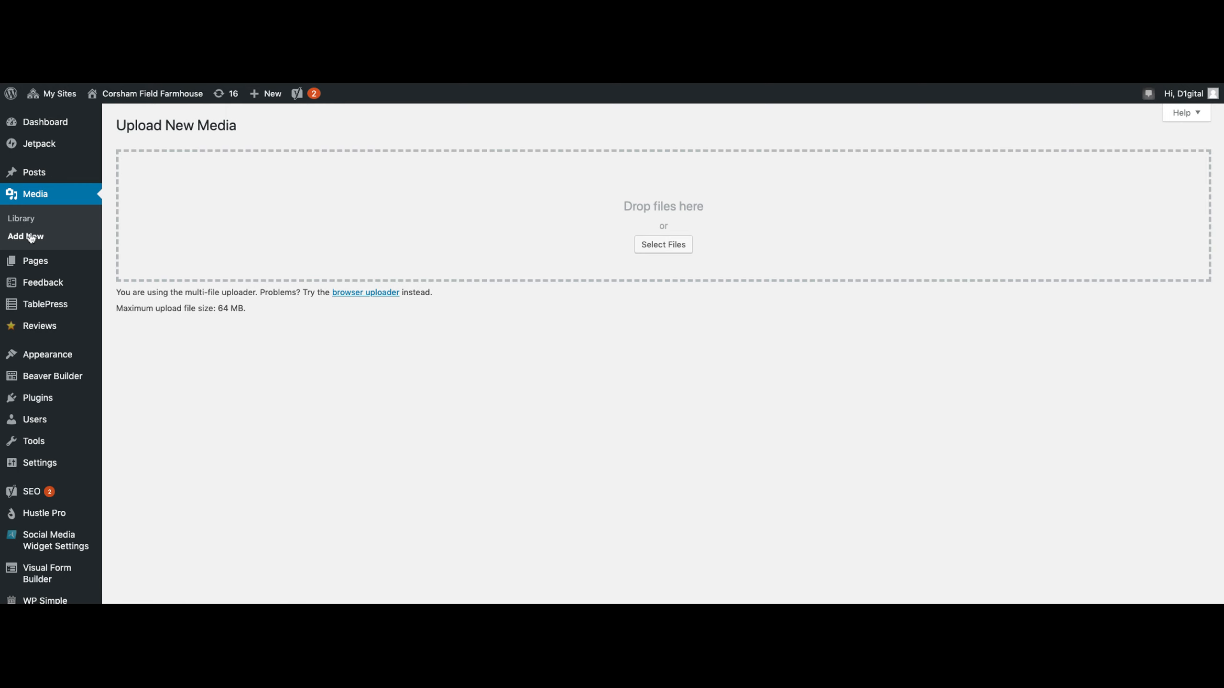
pyautogui.moveTo(483, 249)
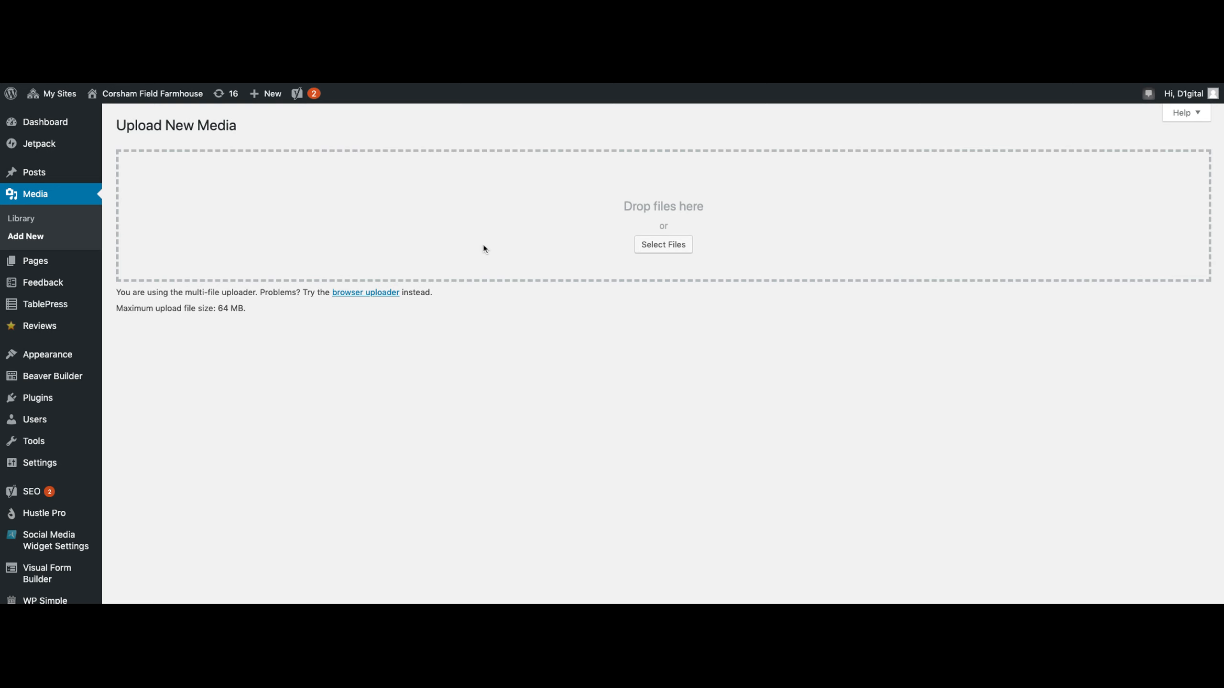
pyautogui.moveTo(517, 249)
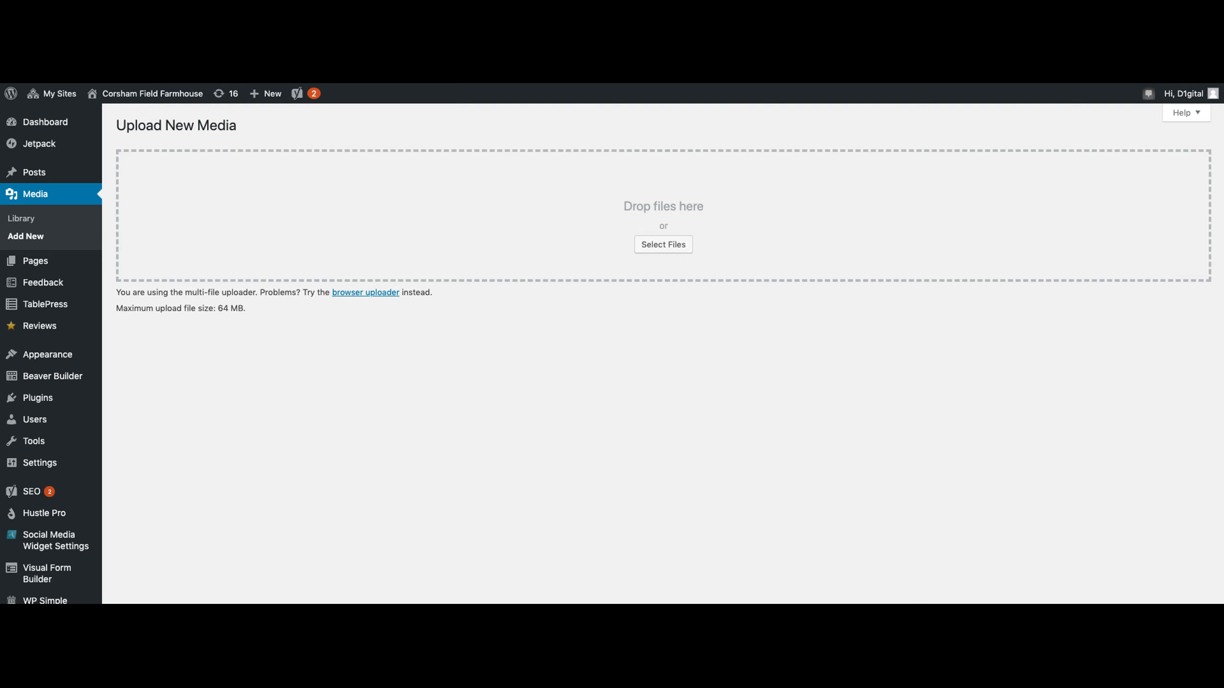
pyautogui.click(663, 244)
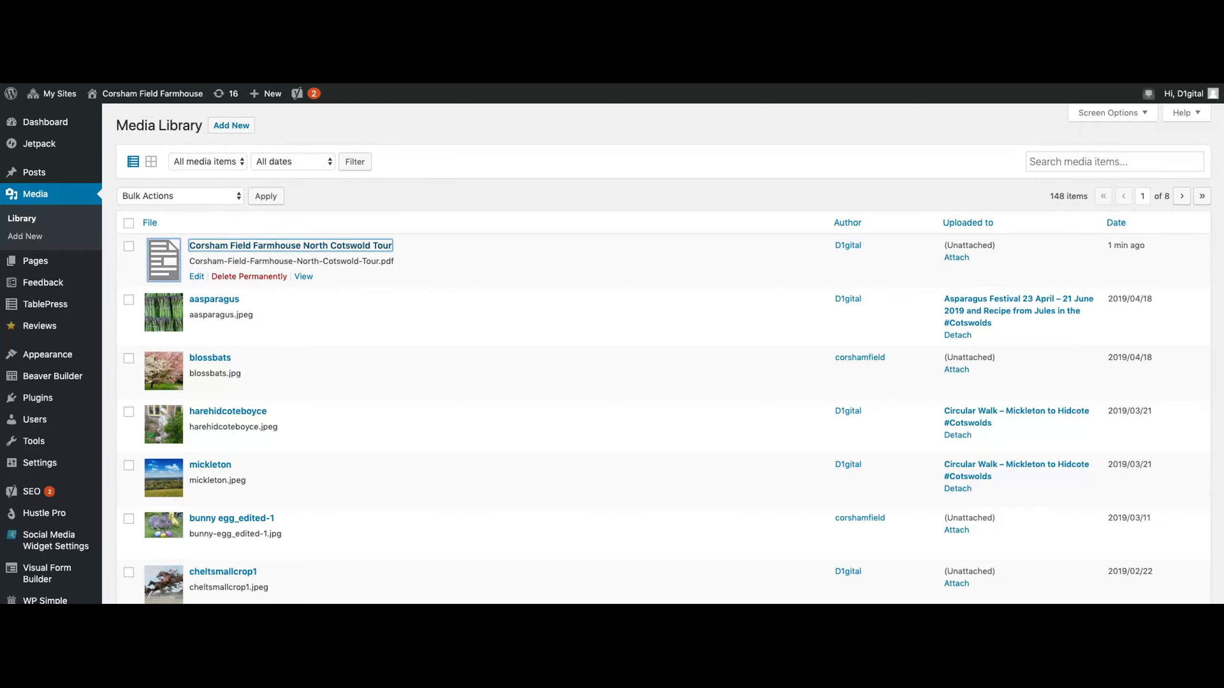
# - Show the Media Library as a grid and open the tour PDF's Attachment Details
pyautogui.click(196, 276)
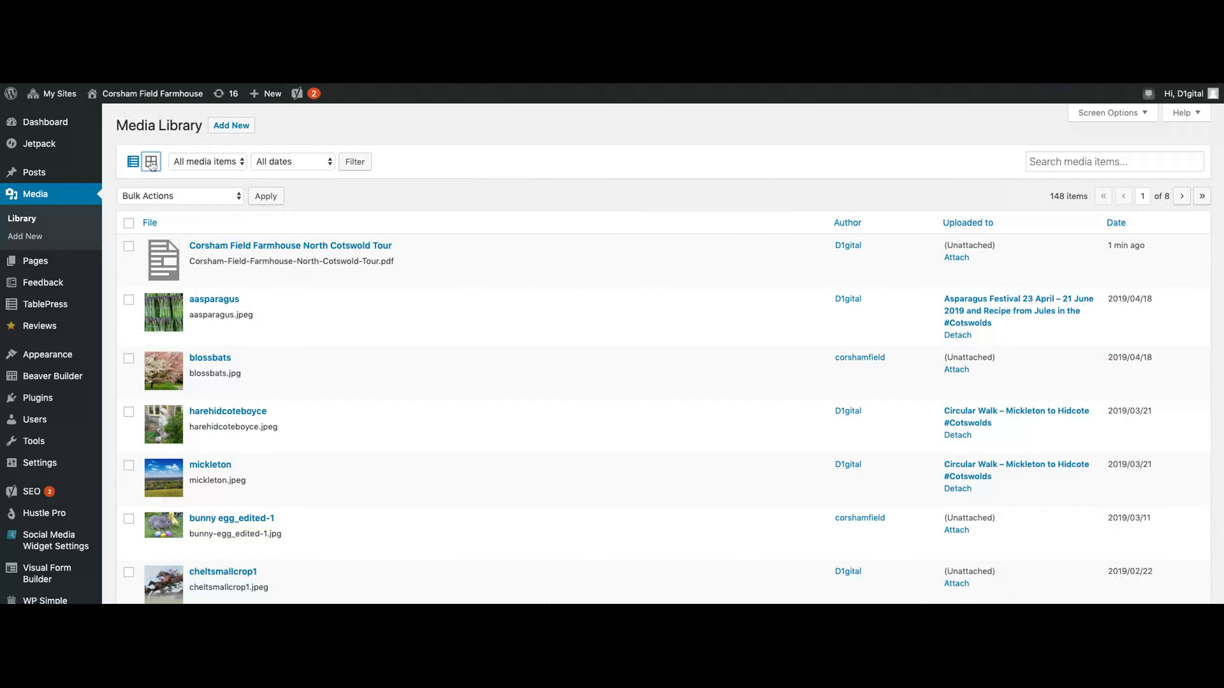
pyautogui.click(151, 161)
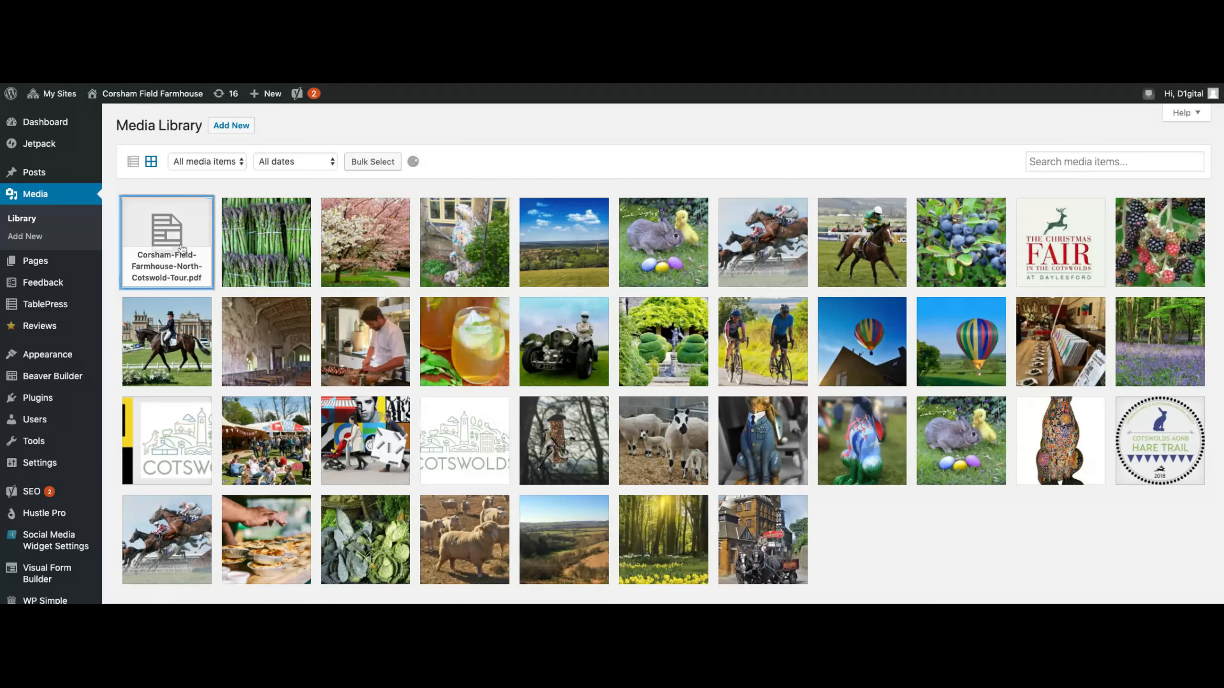
pyautogui.click(166, 242)
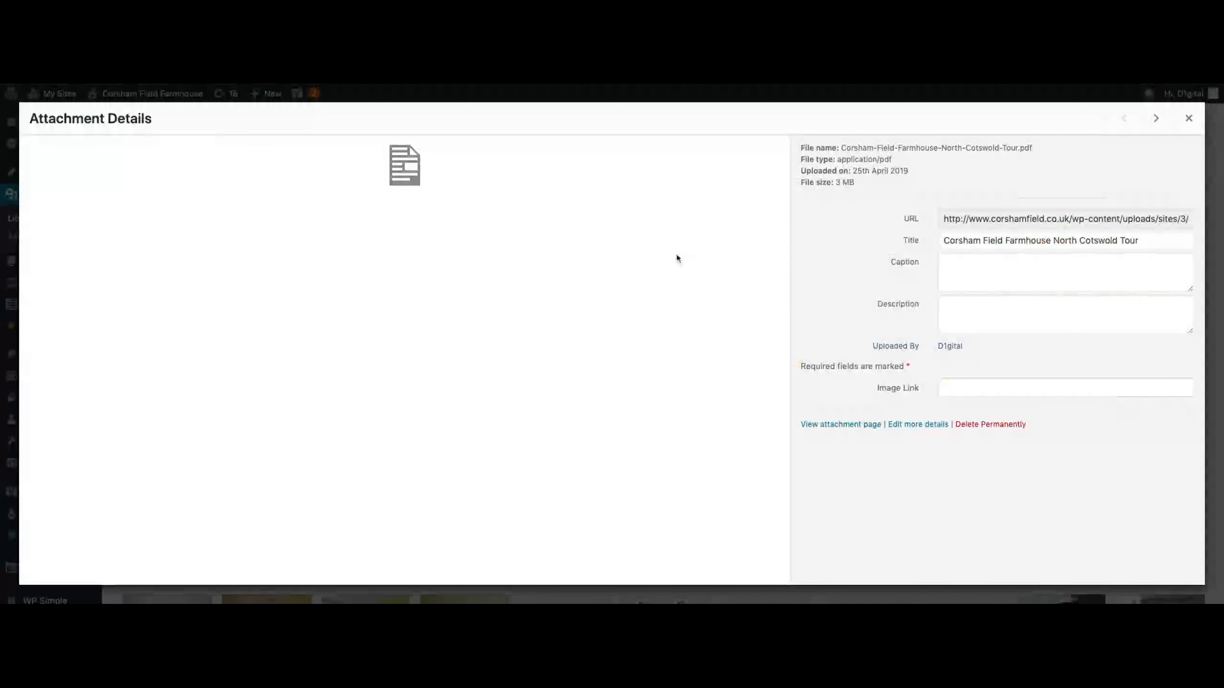
# - Copy the PDF's file URL and close Attachment Details
pyautogui.click(1064, 219)
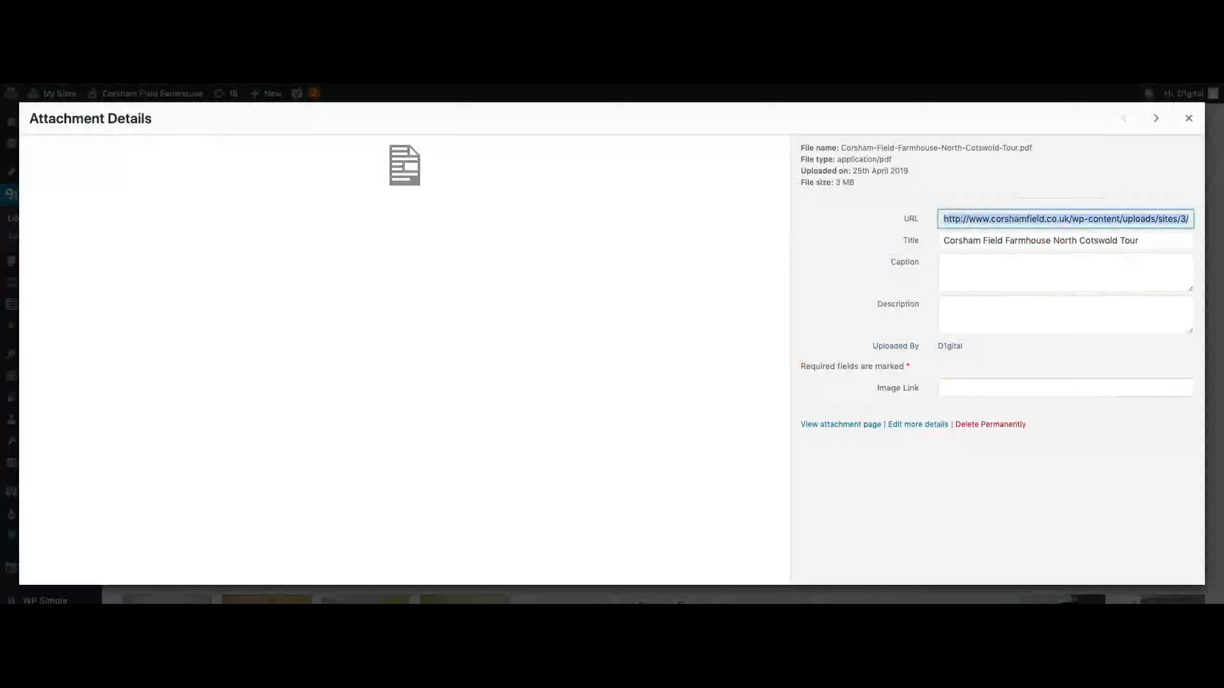
pyautogui.moveTo(808, 249)
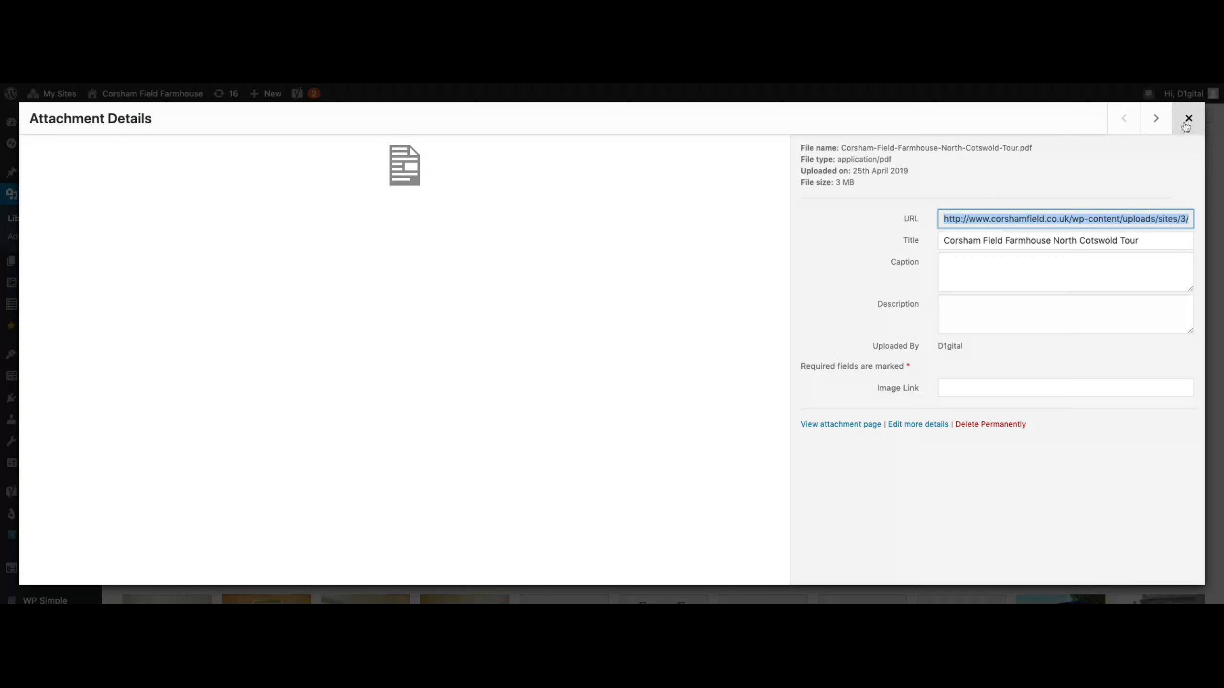
pyautogui.click(1187, 118)
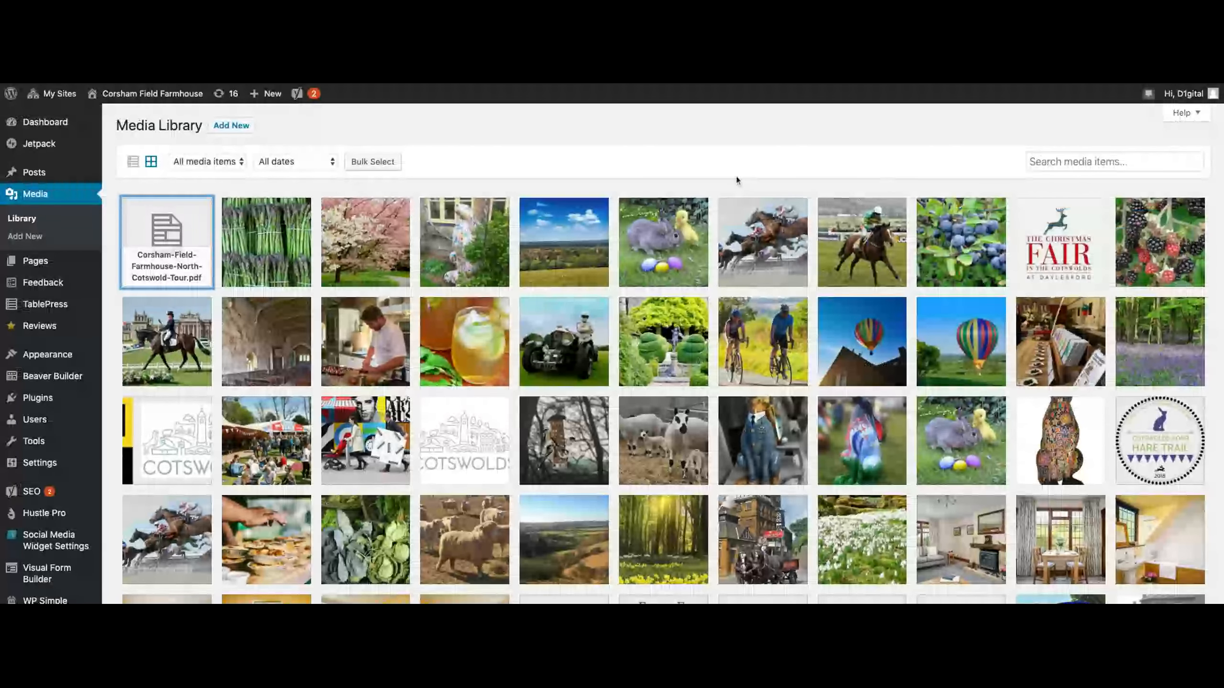
pyautogui.click(265, 242)
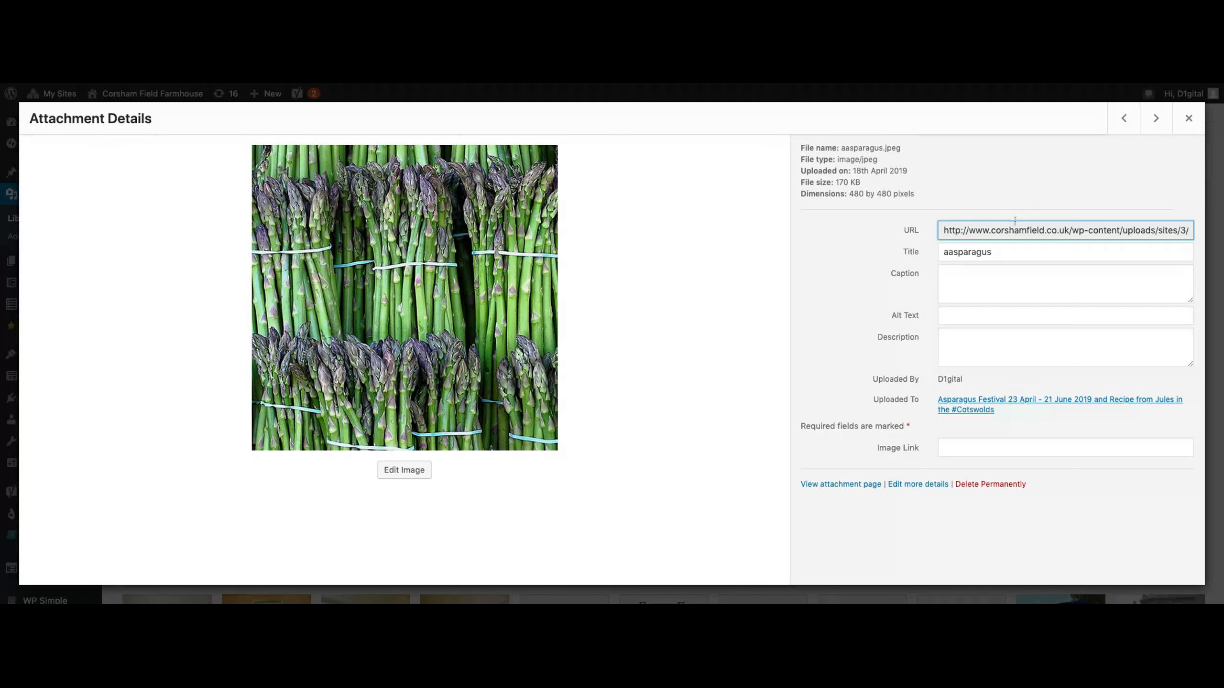
pyautogui.click(1155, 118)
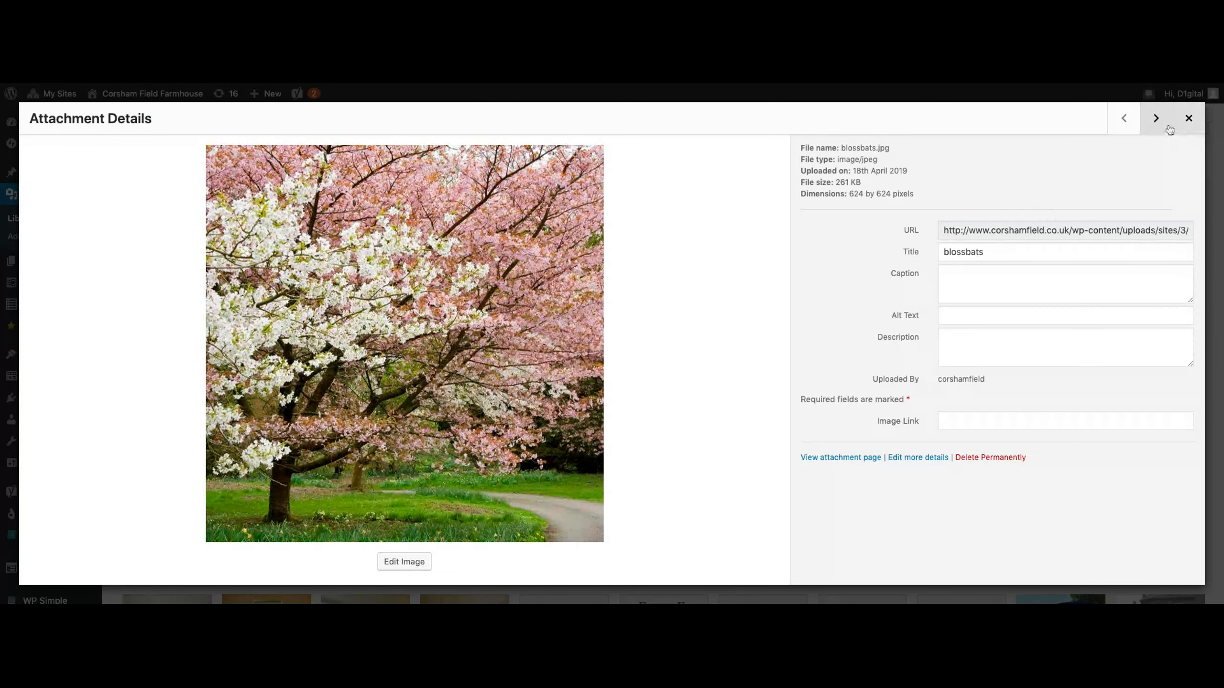
pyautogui.click(1188, 118)
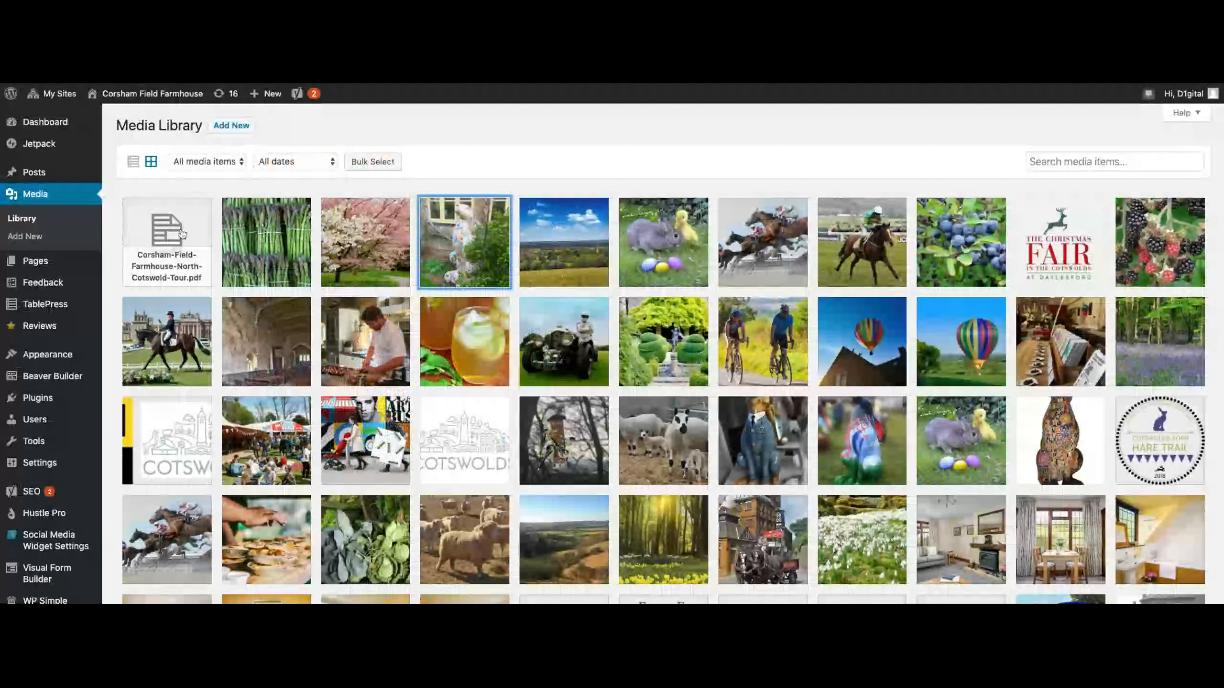
pyautogui.moveTo(581, 95)
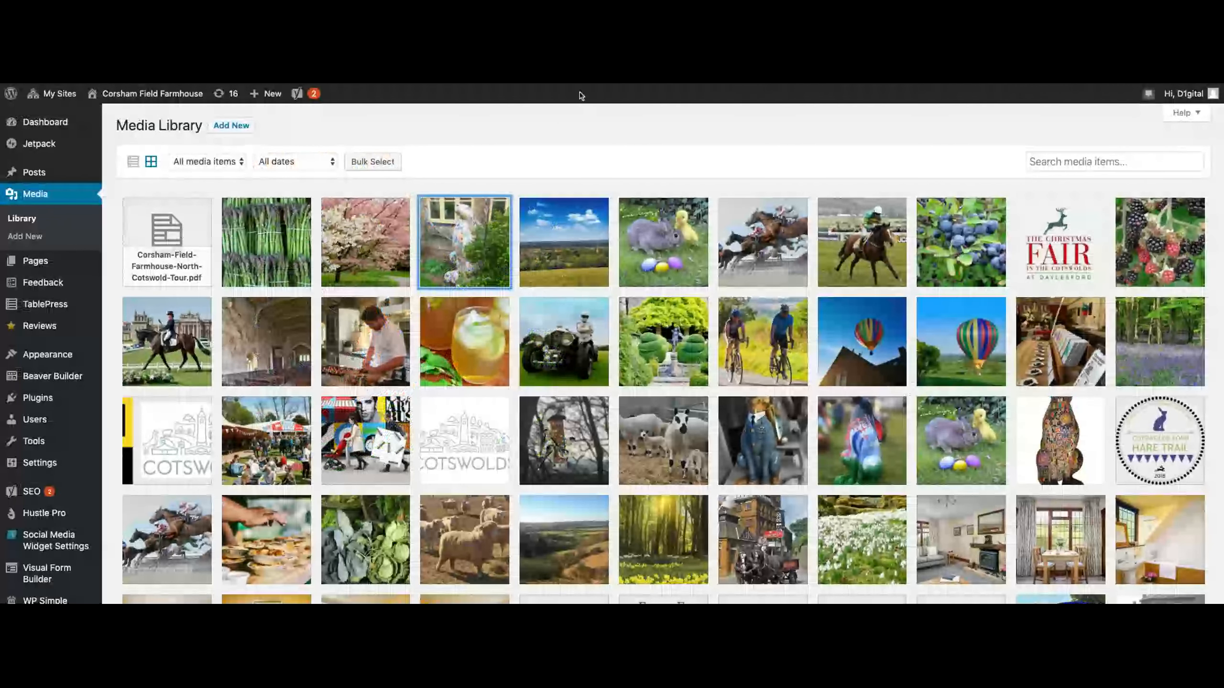